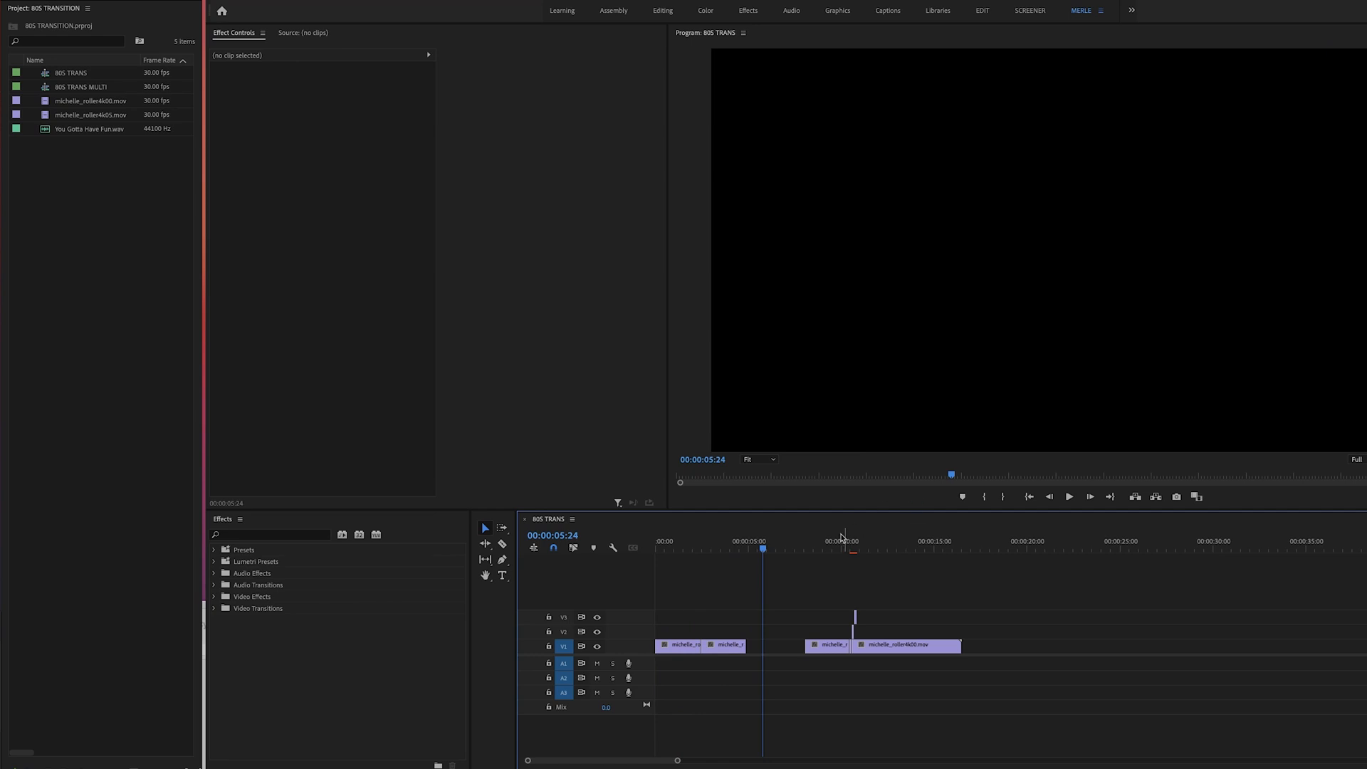
pyautogui.moveTo(598, 646)
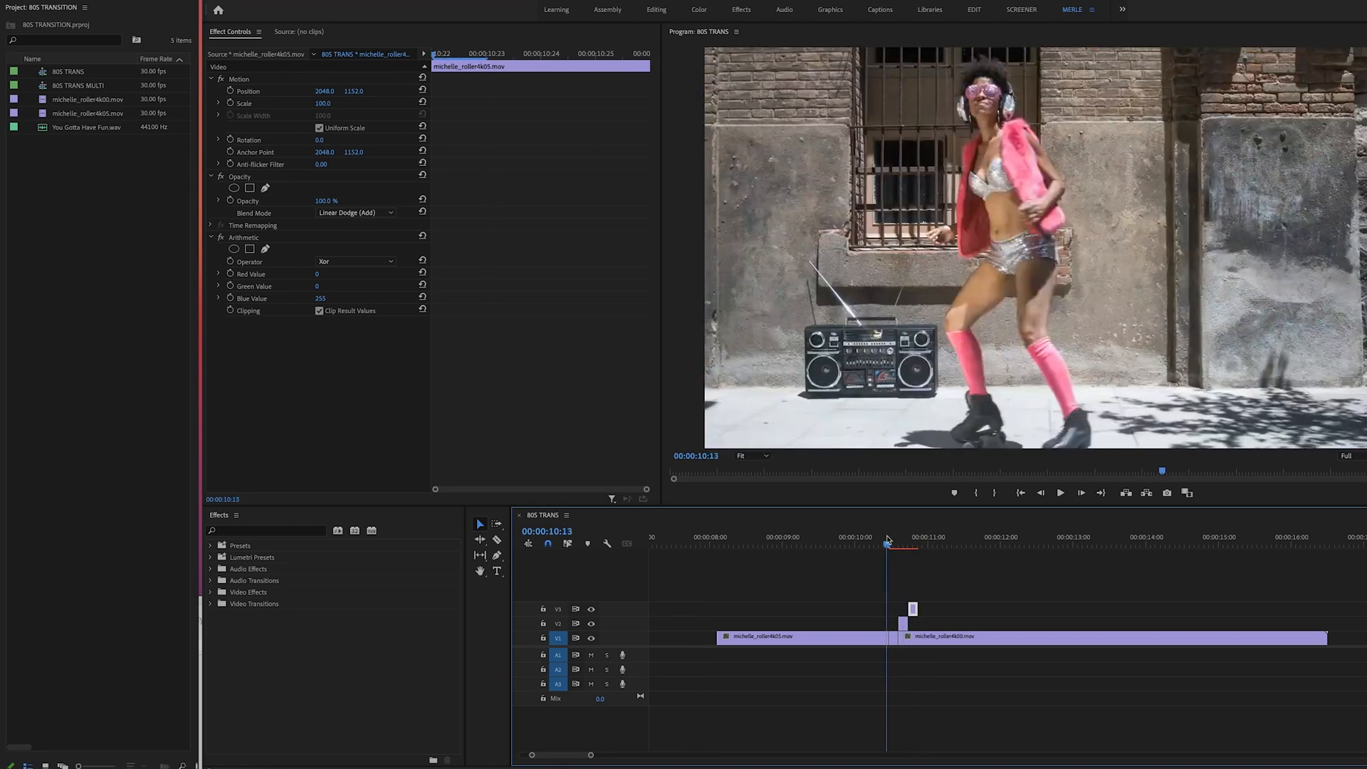
# Select the stacked example clip near 00:00:10:13 and scrub to preview its colour-shifted flash
pyautogui.click(902, 542)
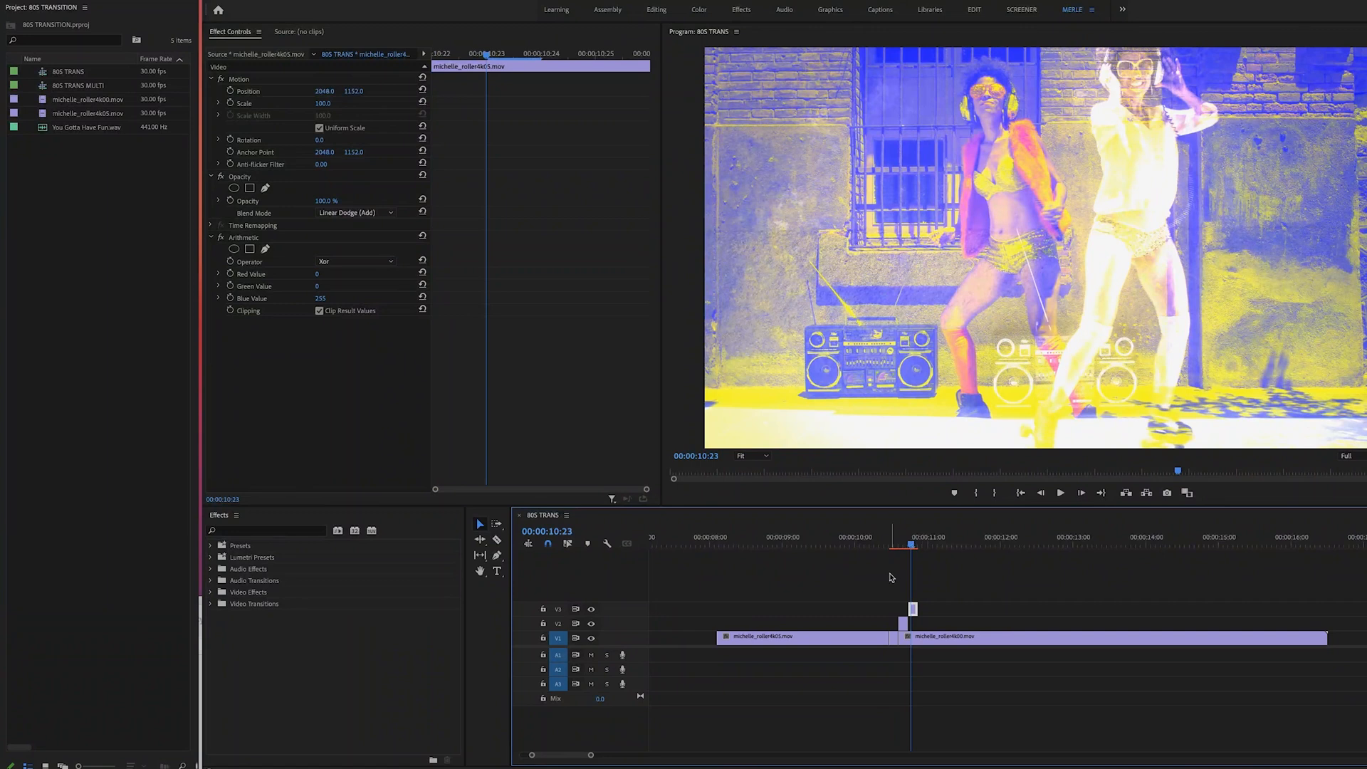
pyautogui.click(813, 543)
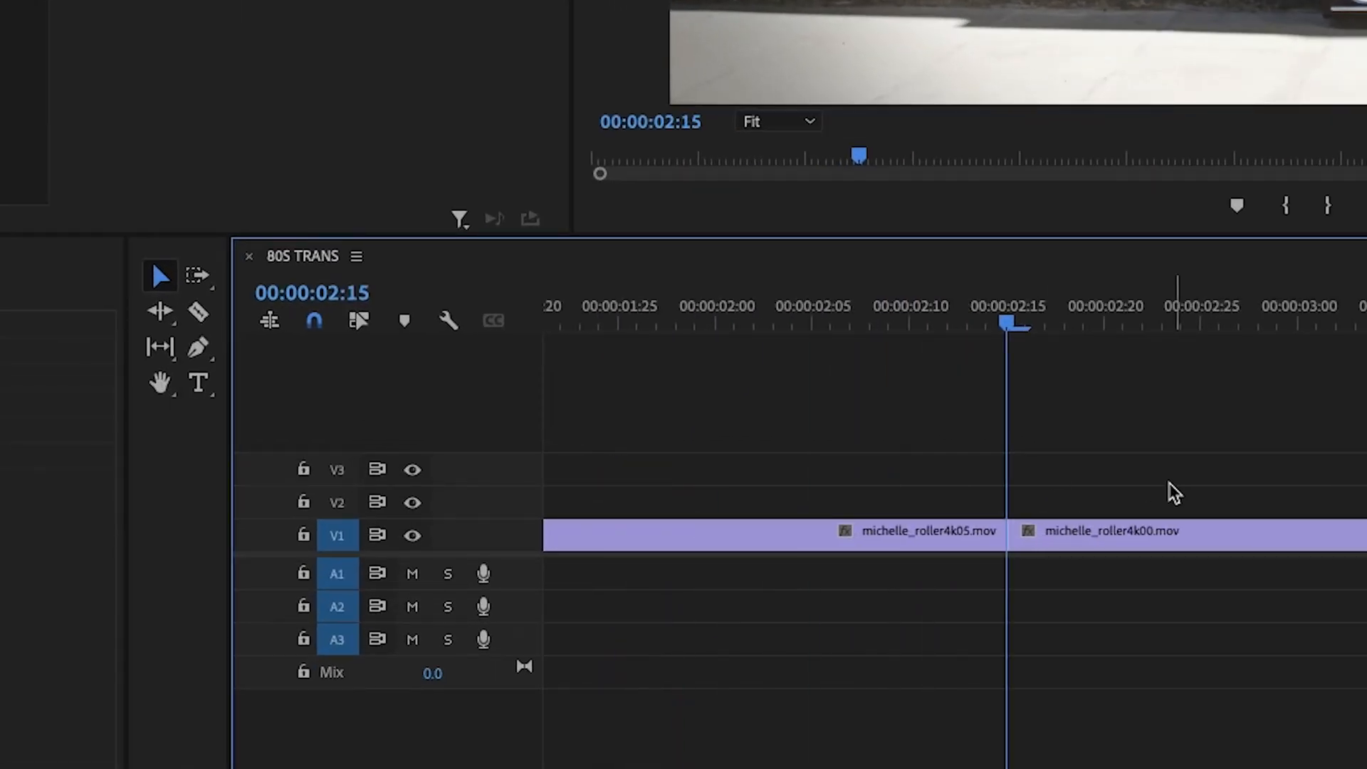
# Step back four frames before the edit and razor-cut the first clip at the playhead
pyautogui.press('Left')
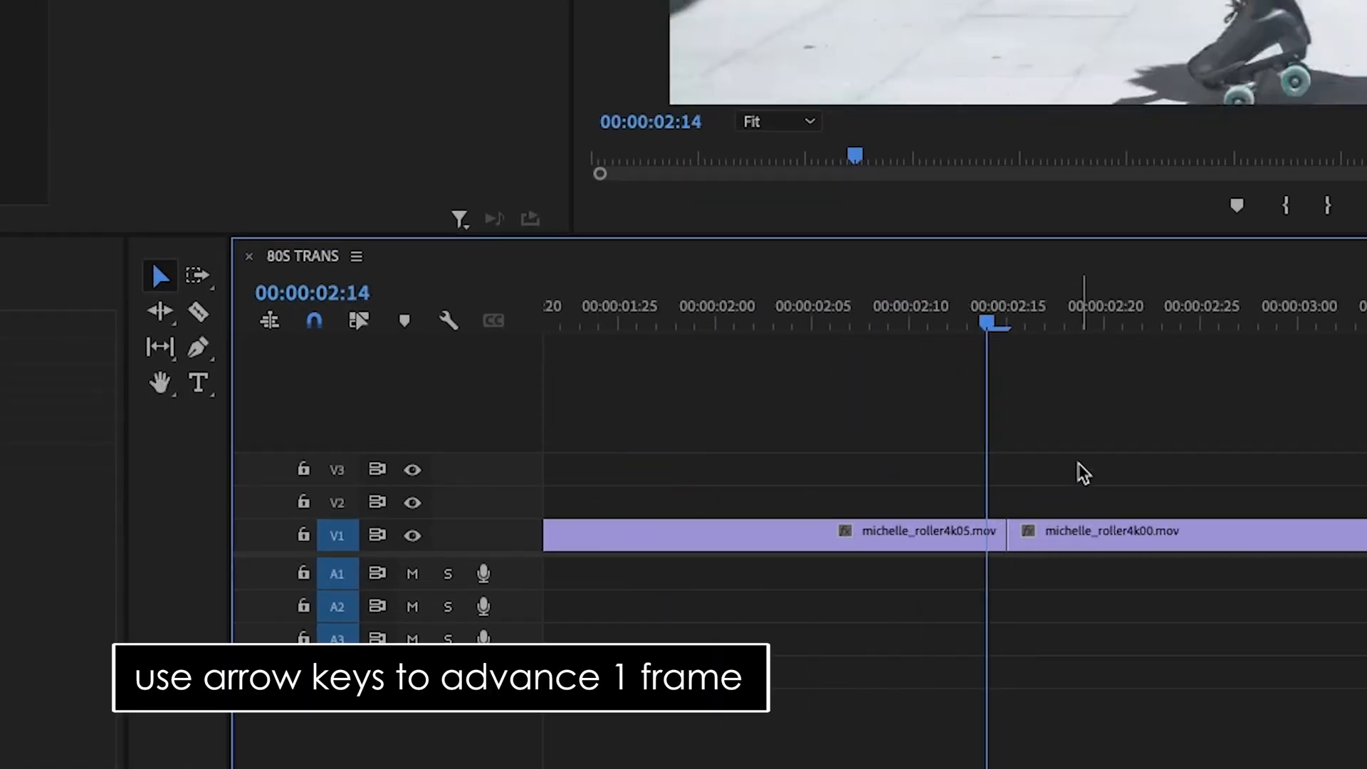
pyautogui.press('left')
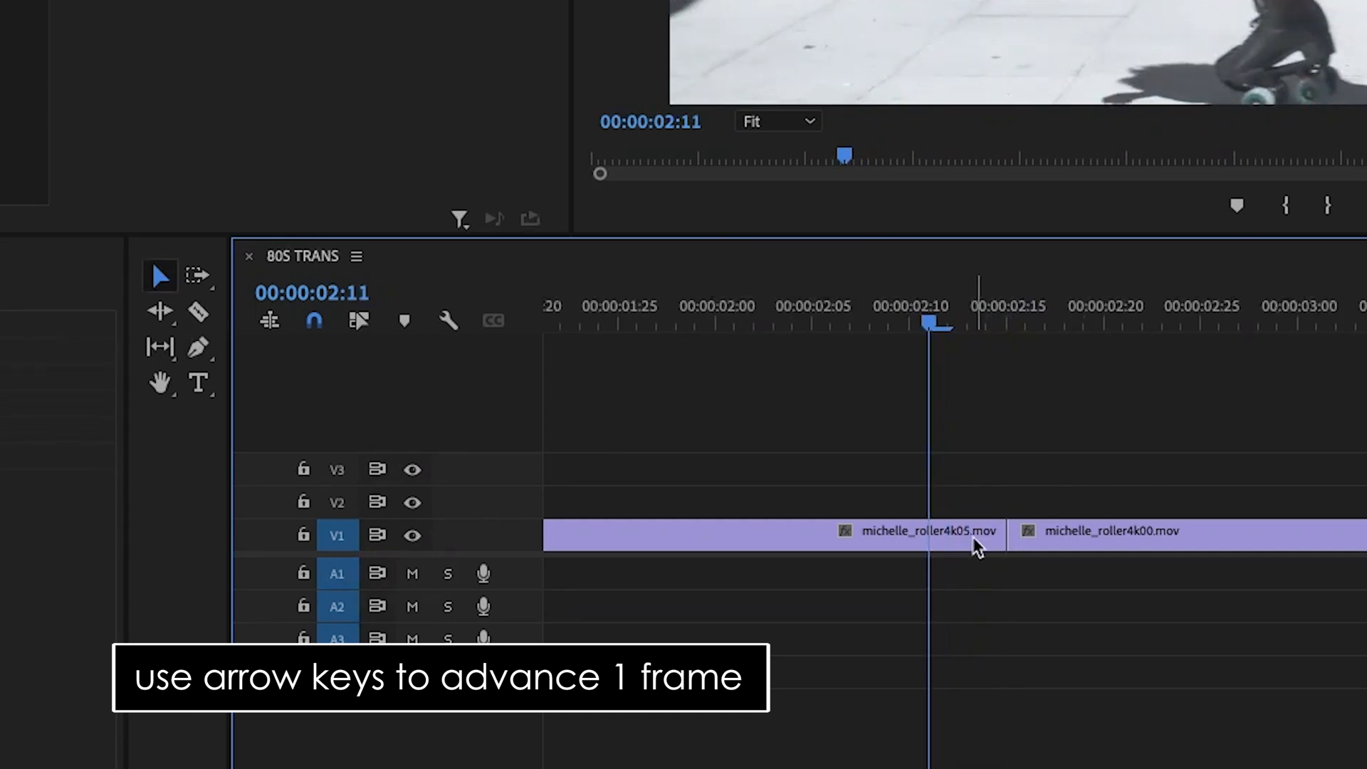
pyautogui.click(197, 312)
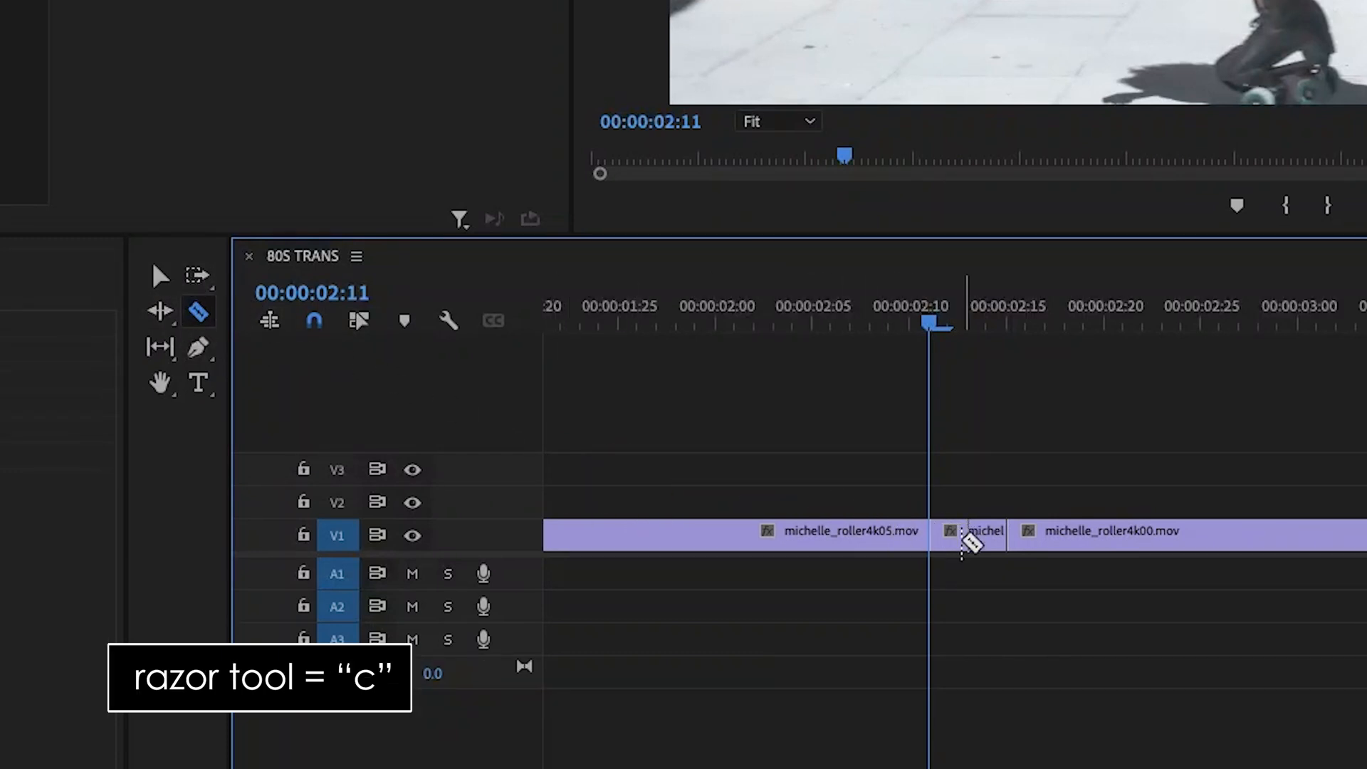
pyautogui.click(160, 275)
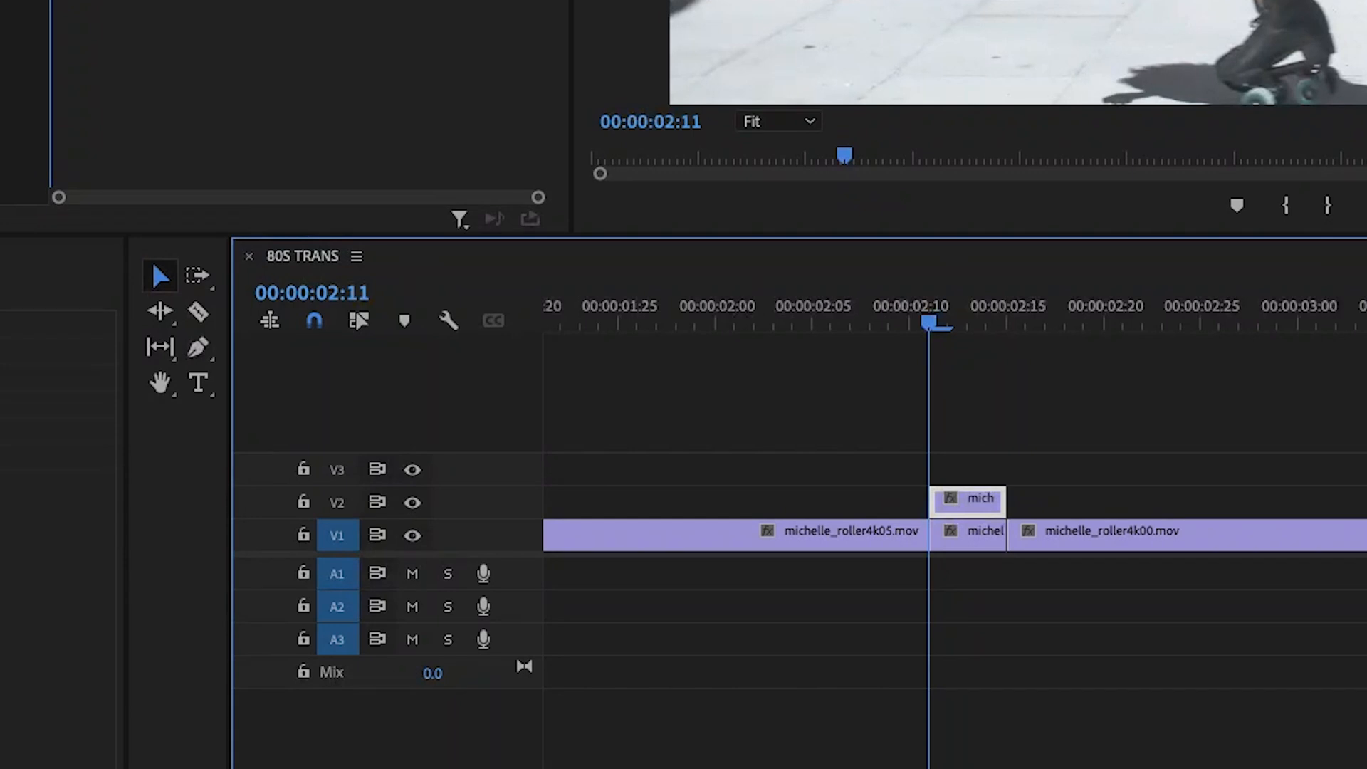
pyautogui.click(279, 9)
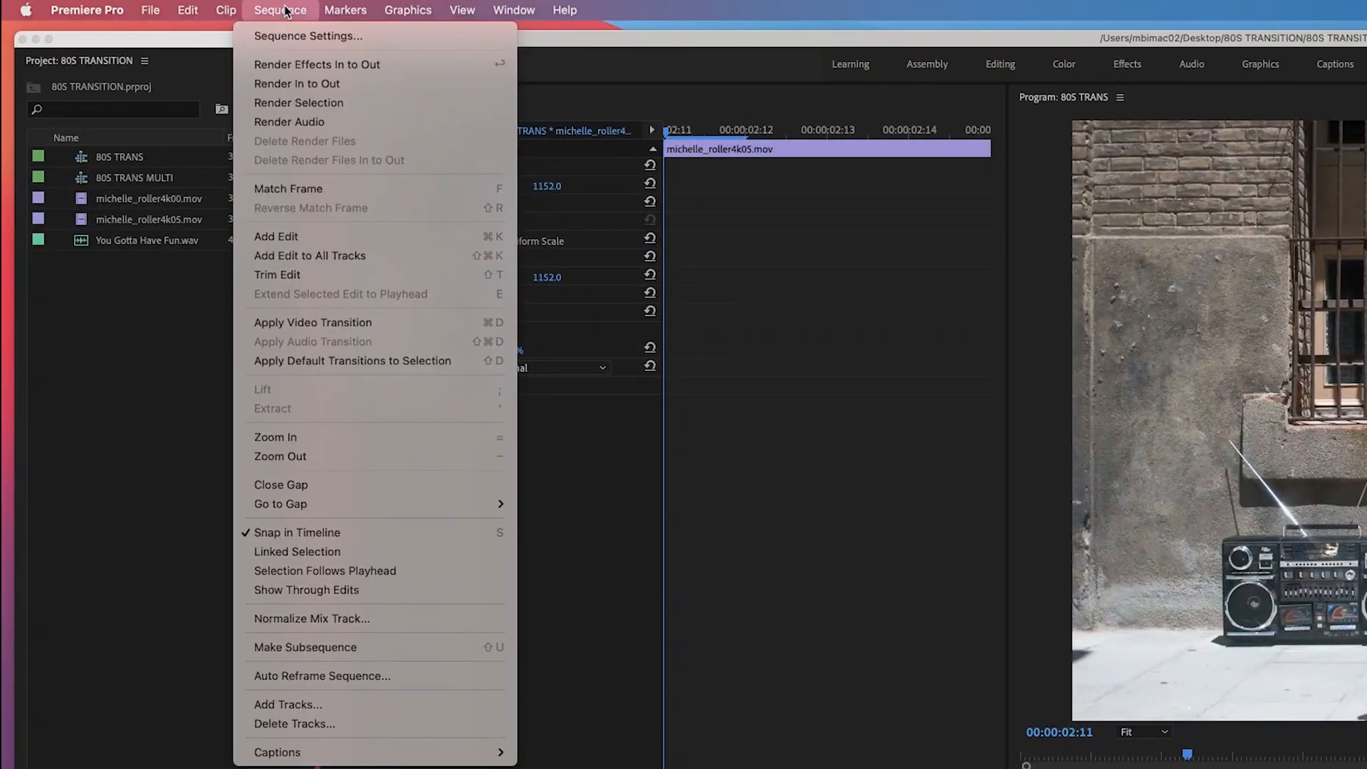
pyautogui.moveTo(312, 618)
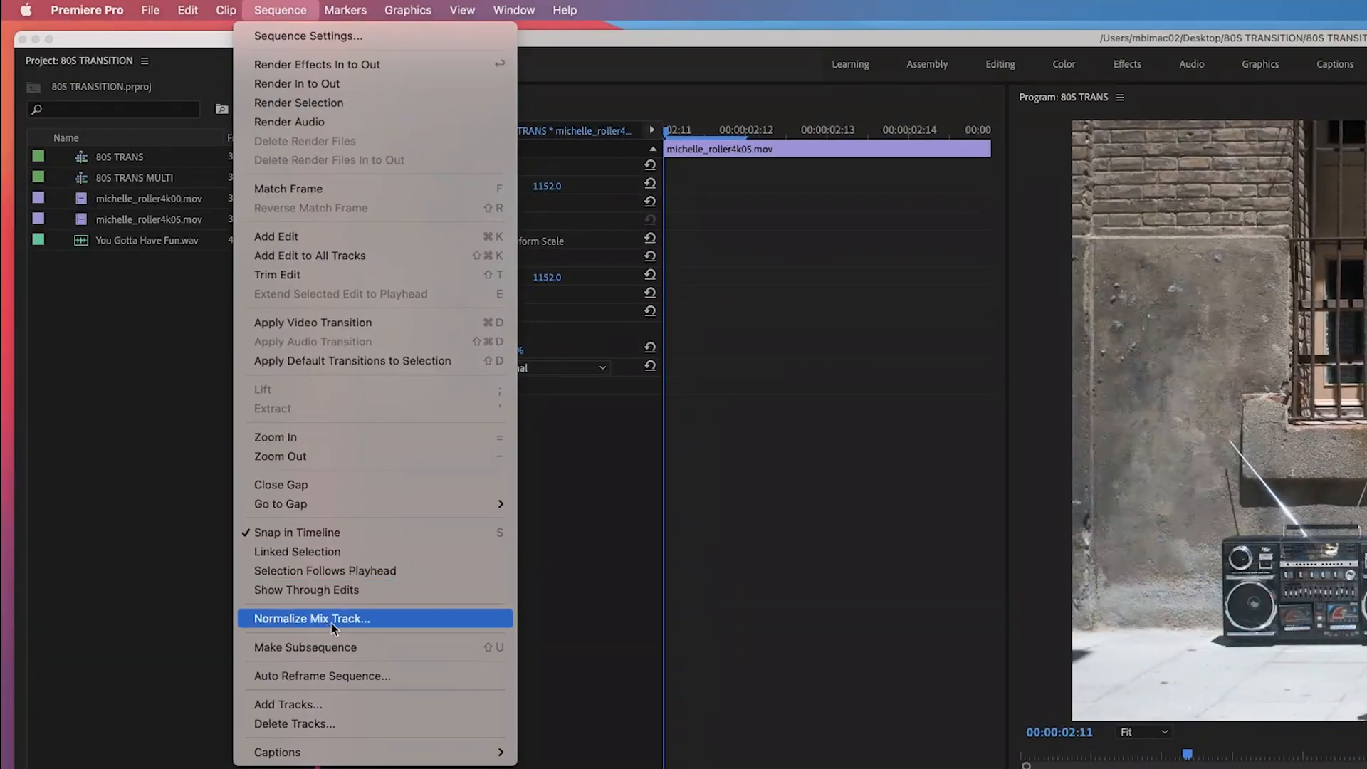
pyautogui.click(287, 704)
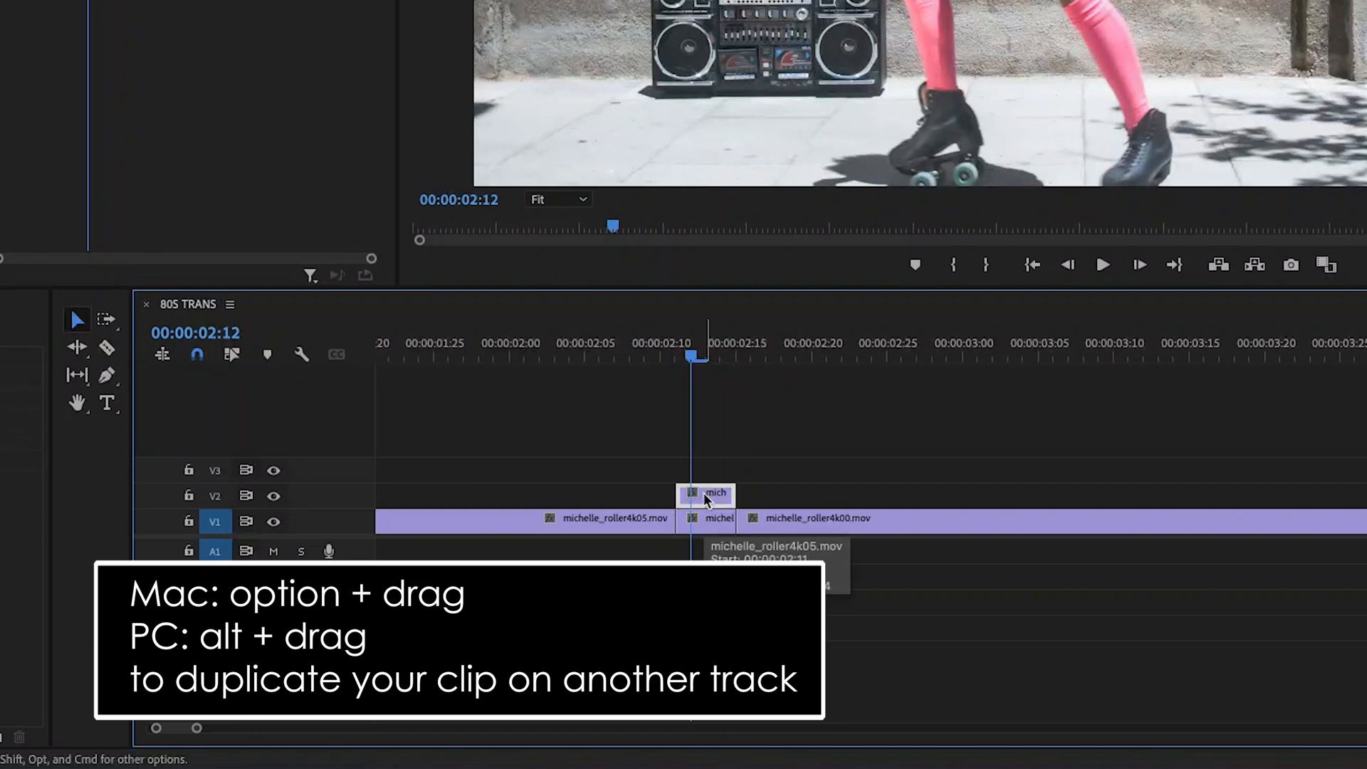
# Option-drag a third copy of the four-frame piece onto V3 and scrub around the stack
pyautogui.moveTo(706, 493); pyautogui.dragTo(713, 495)
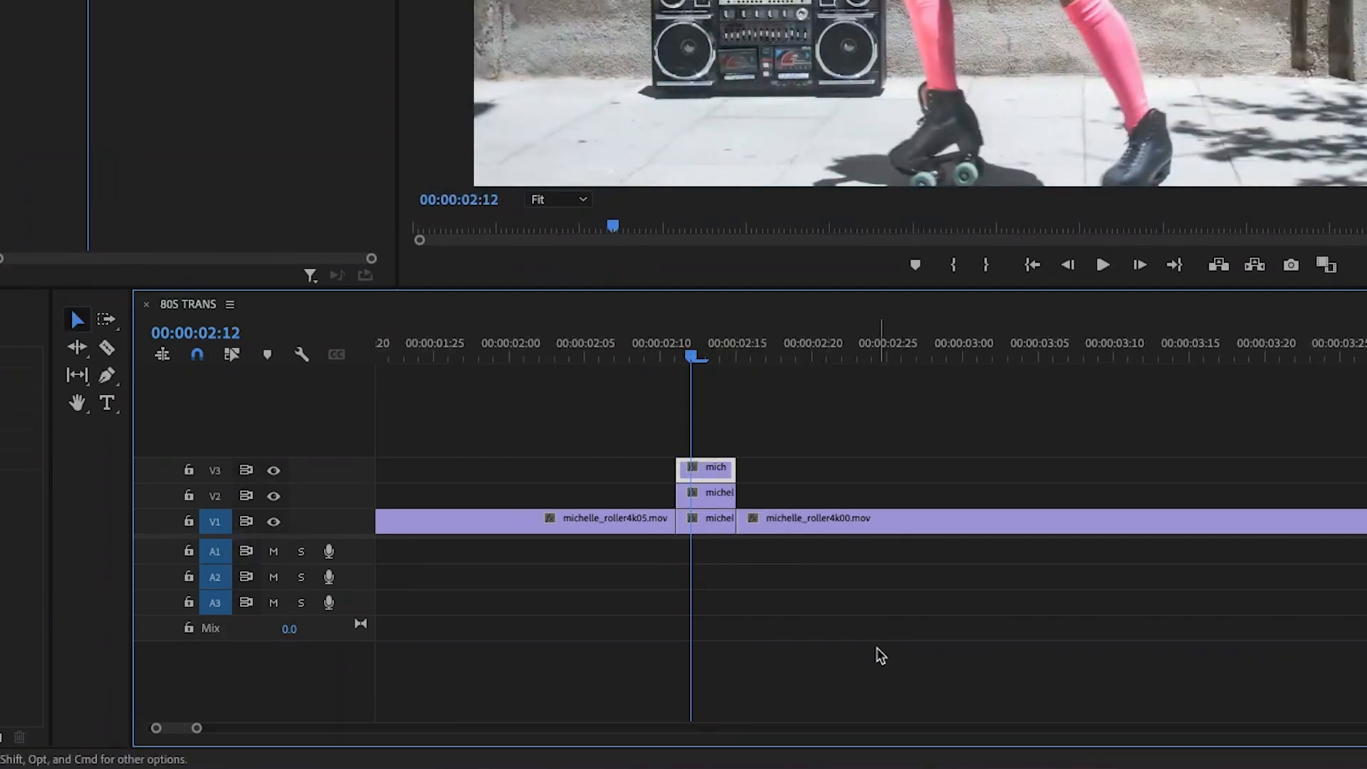
pyautogui.moveTo(734, 460)
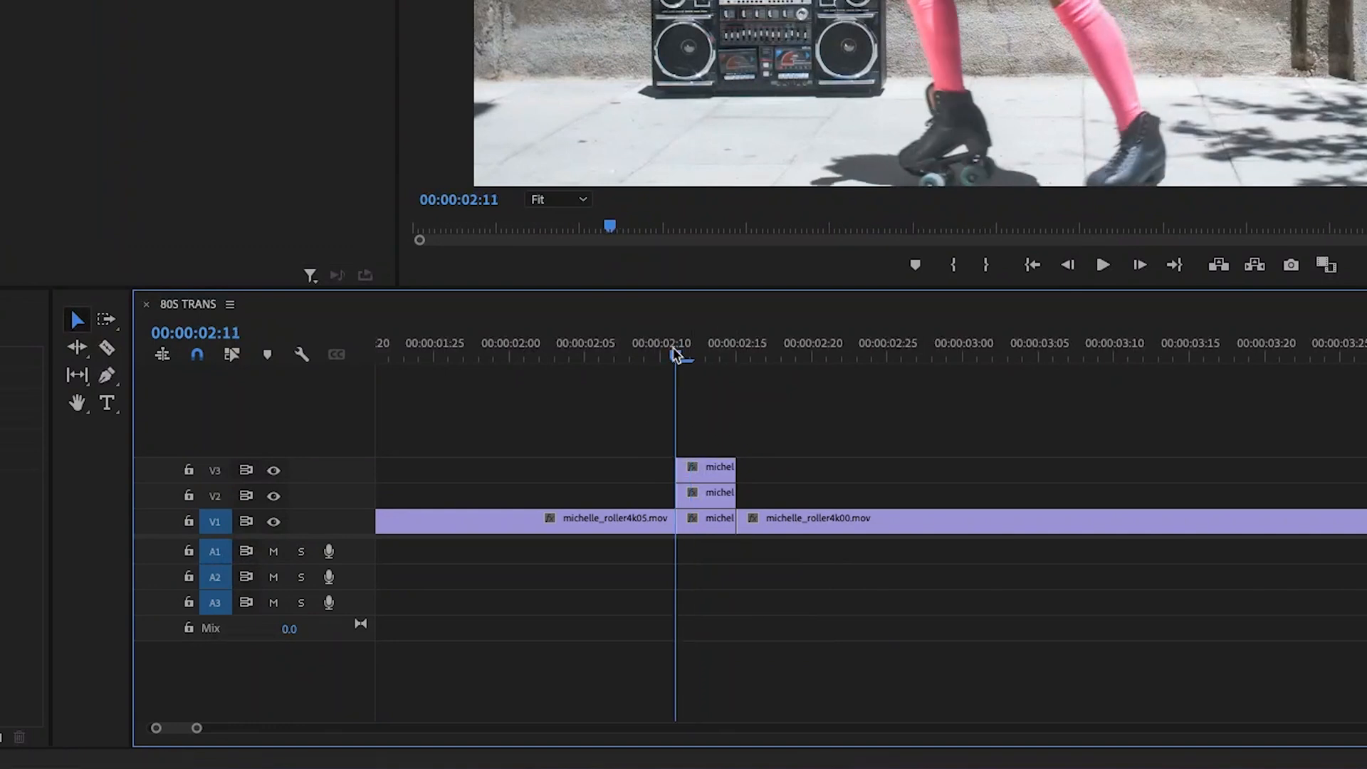
pyautogui.click(753, 343)
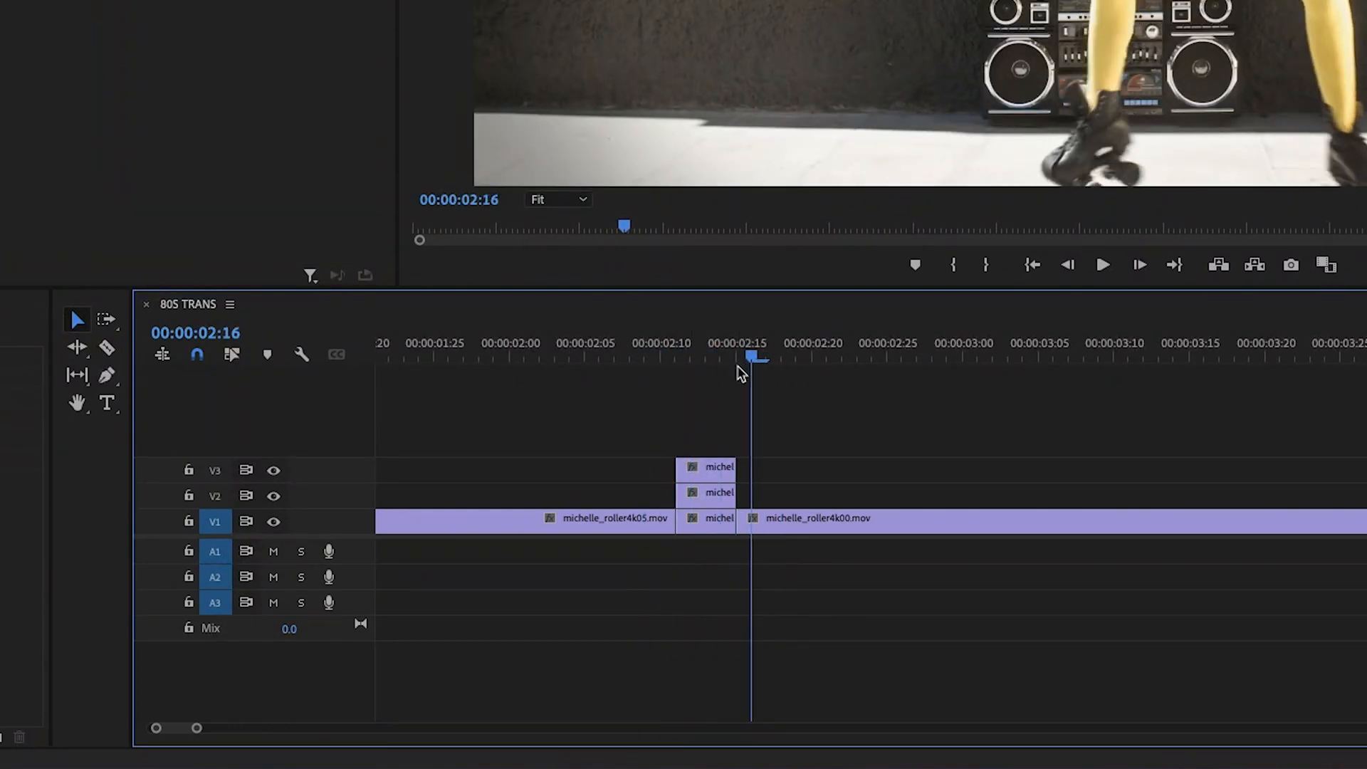
pyautogui.click(706, 493)
pyautogui.write('a')
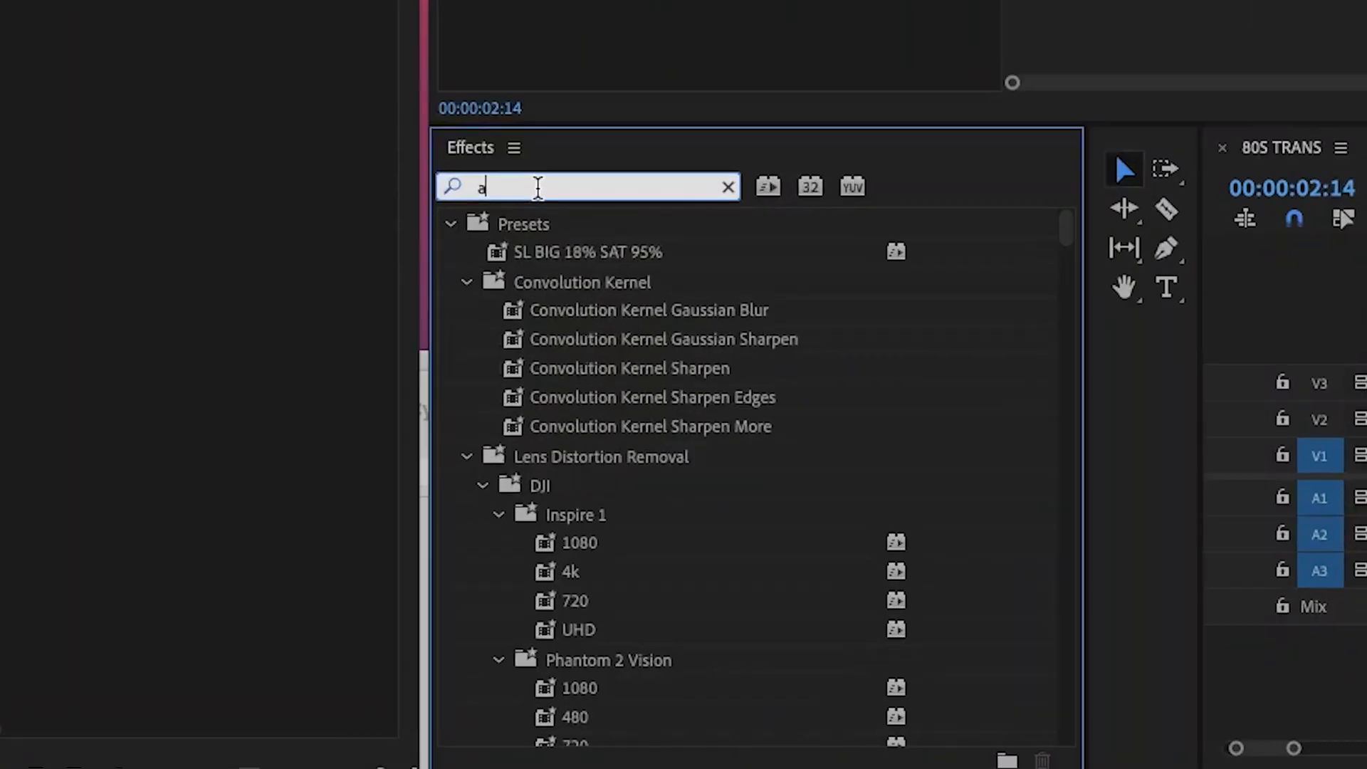
# Search the Effects panel for 'arithmetic' to surface Video Effects > Obsolete > Arithmetic
pyautogui.write('rithme')
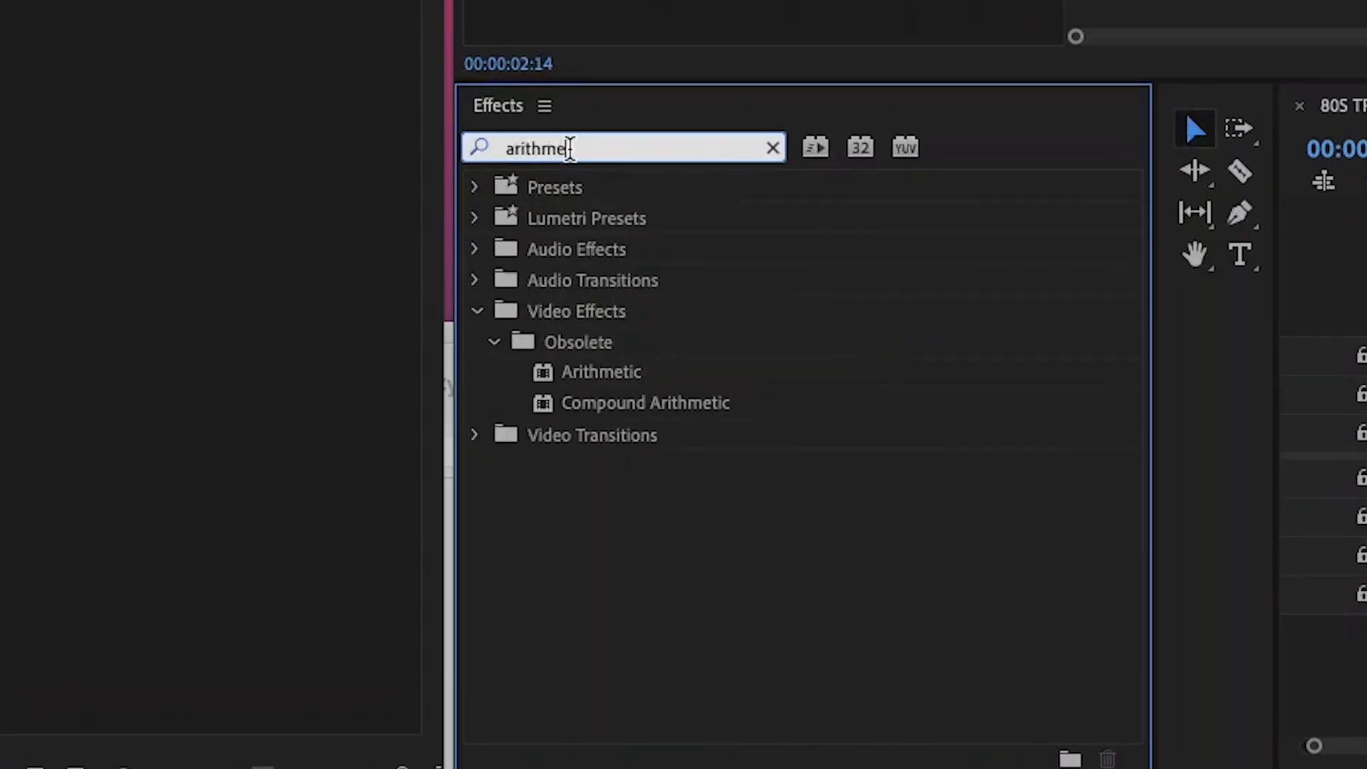
pyautogui.write('c')
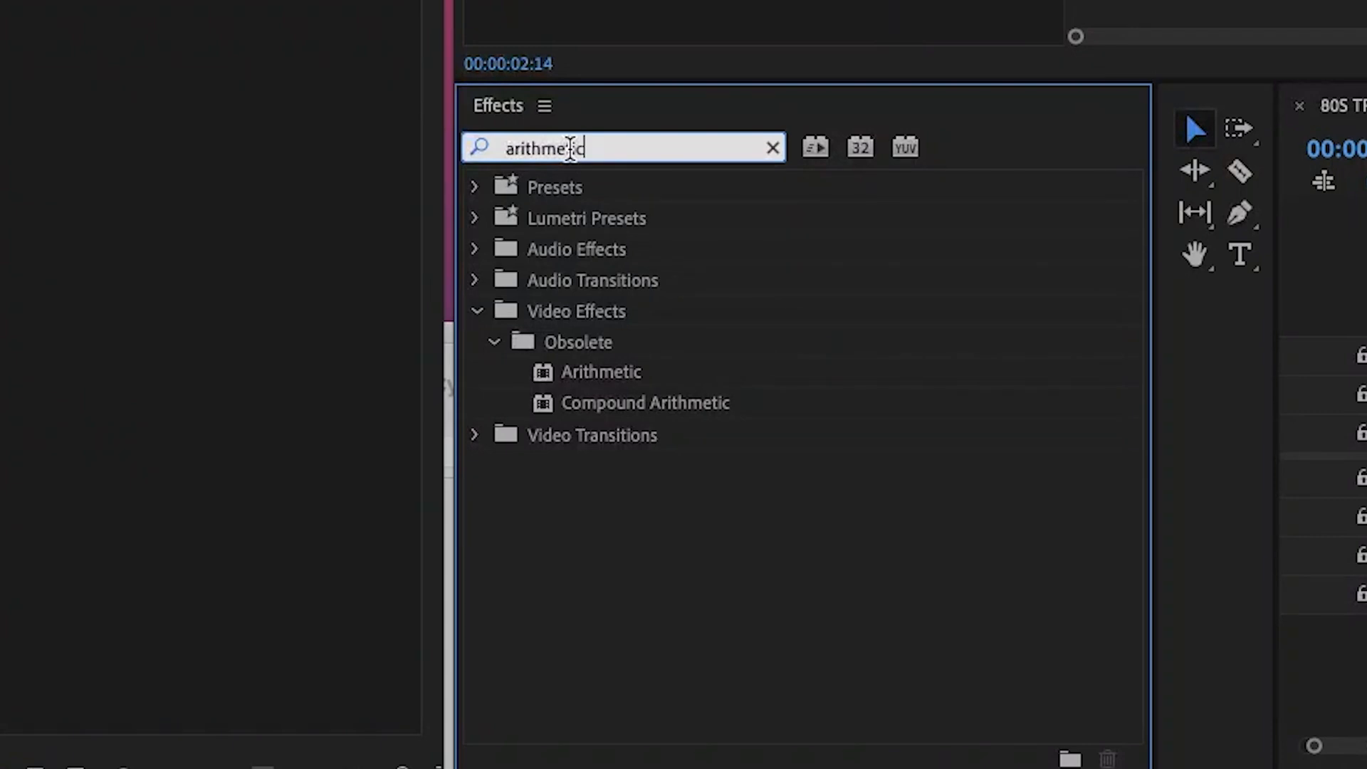
pyautogui.moveTo(615, 342)
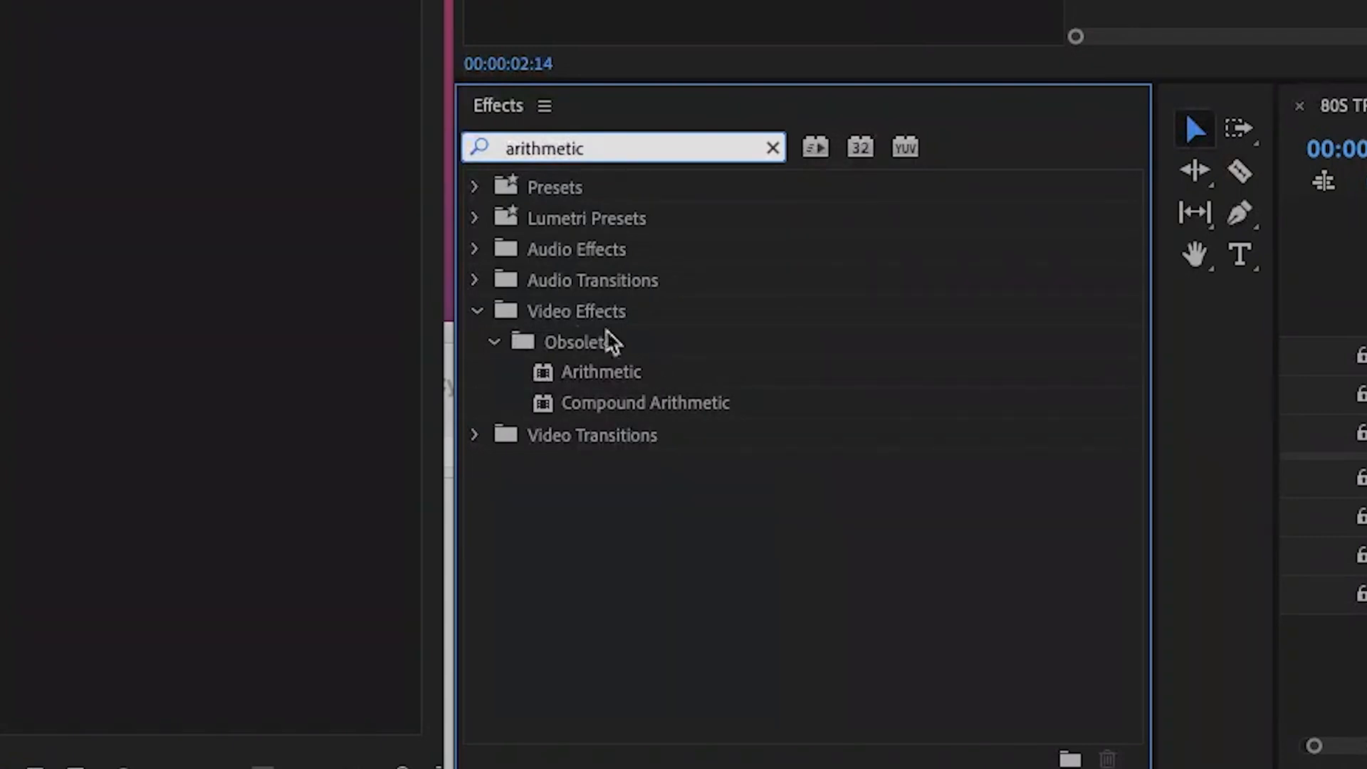
pyautogui.moveTo(702, 388)
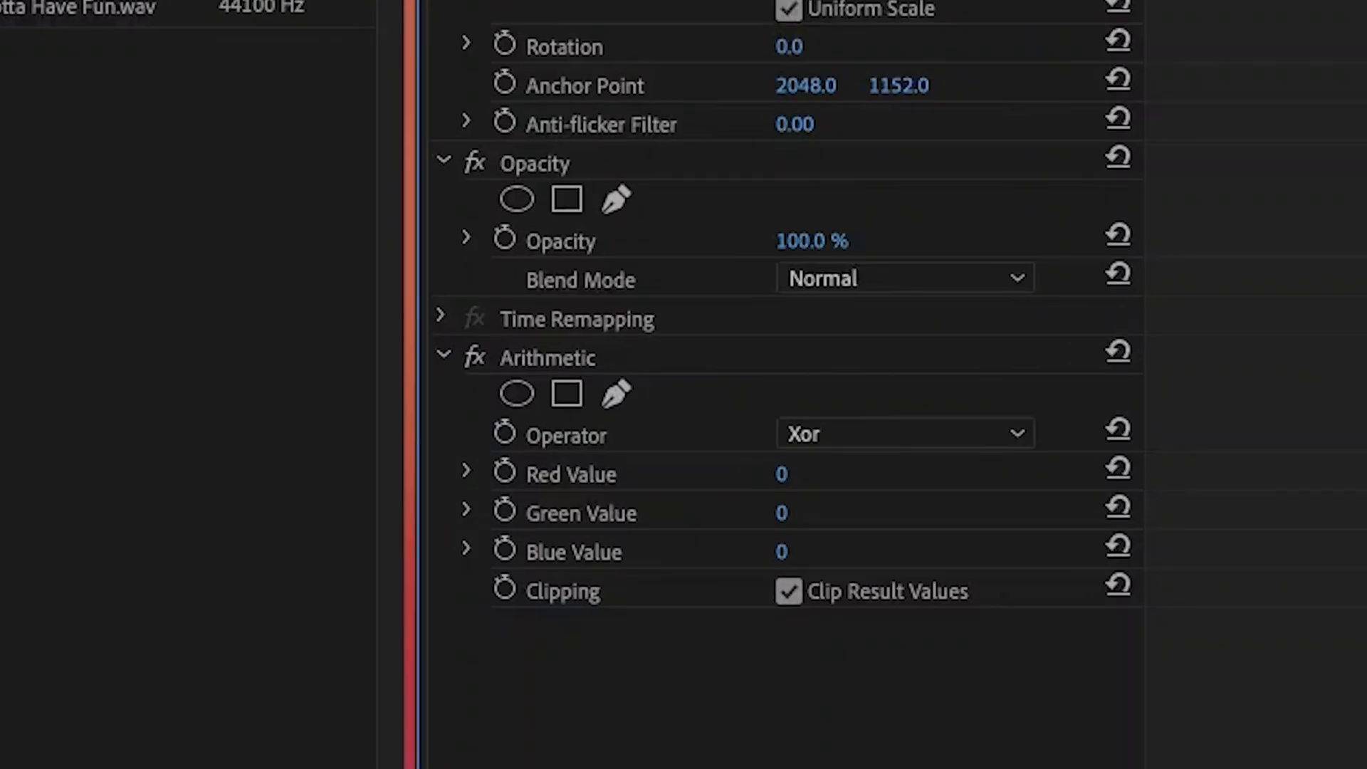
pyautogui.moveTo(735, 277)
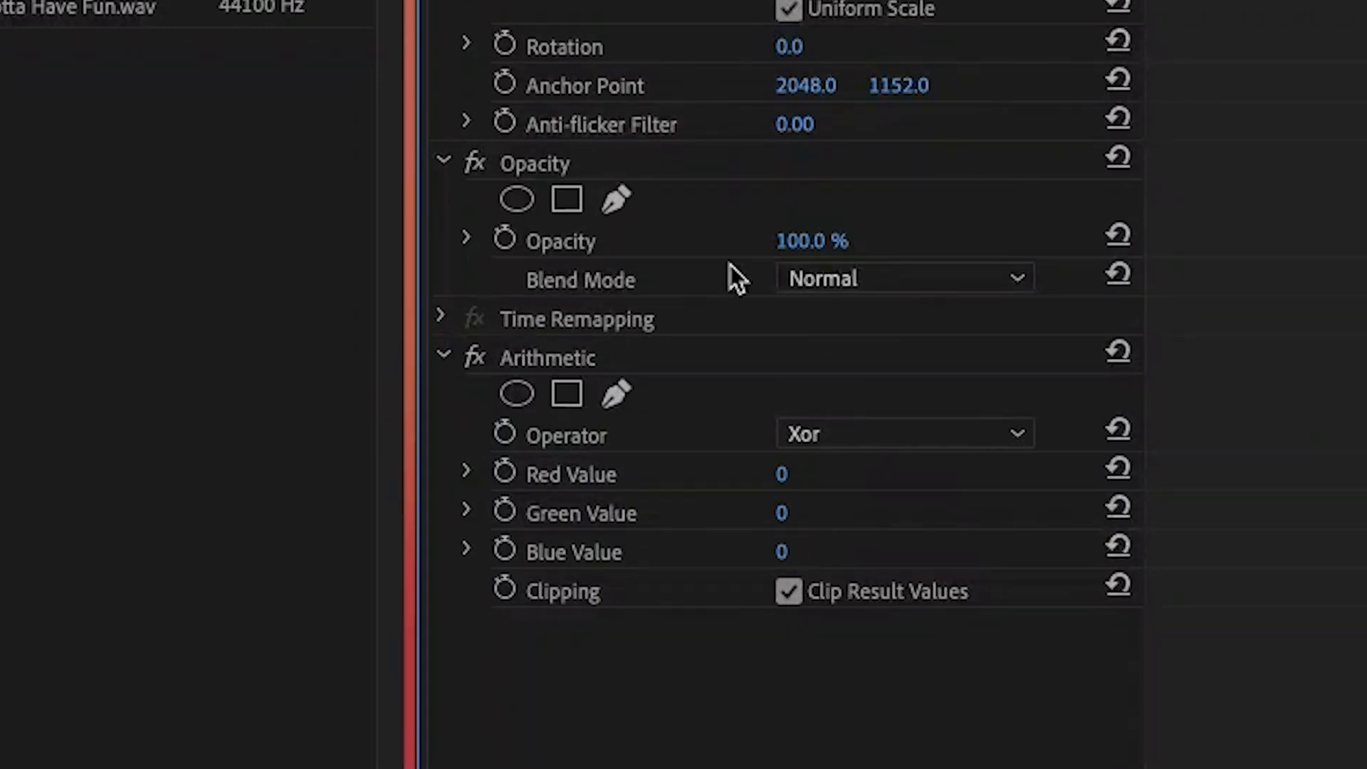
pyautogui.moveTo(780, 474)
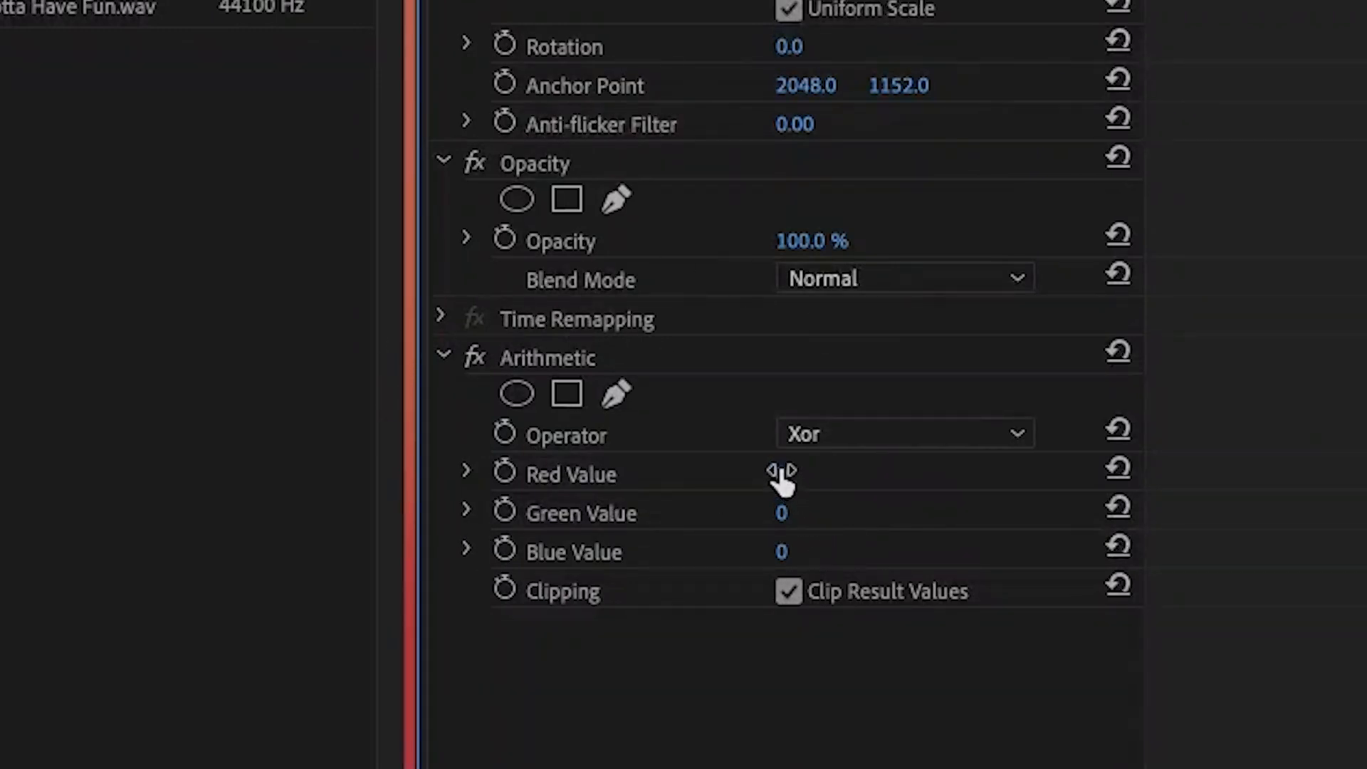
# Scrub the Arithmetic colour value on the Xor piece up to full strength 255
pyautogui.moveTo(780, 473); pyautogui.dragTo(785, 474)
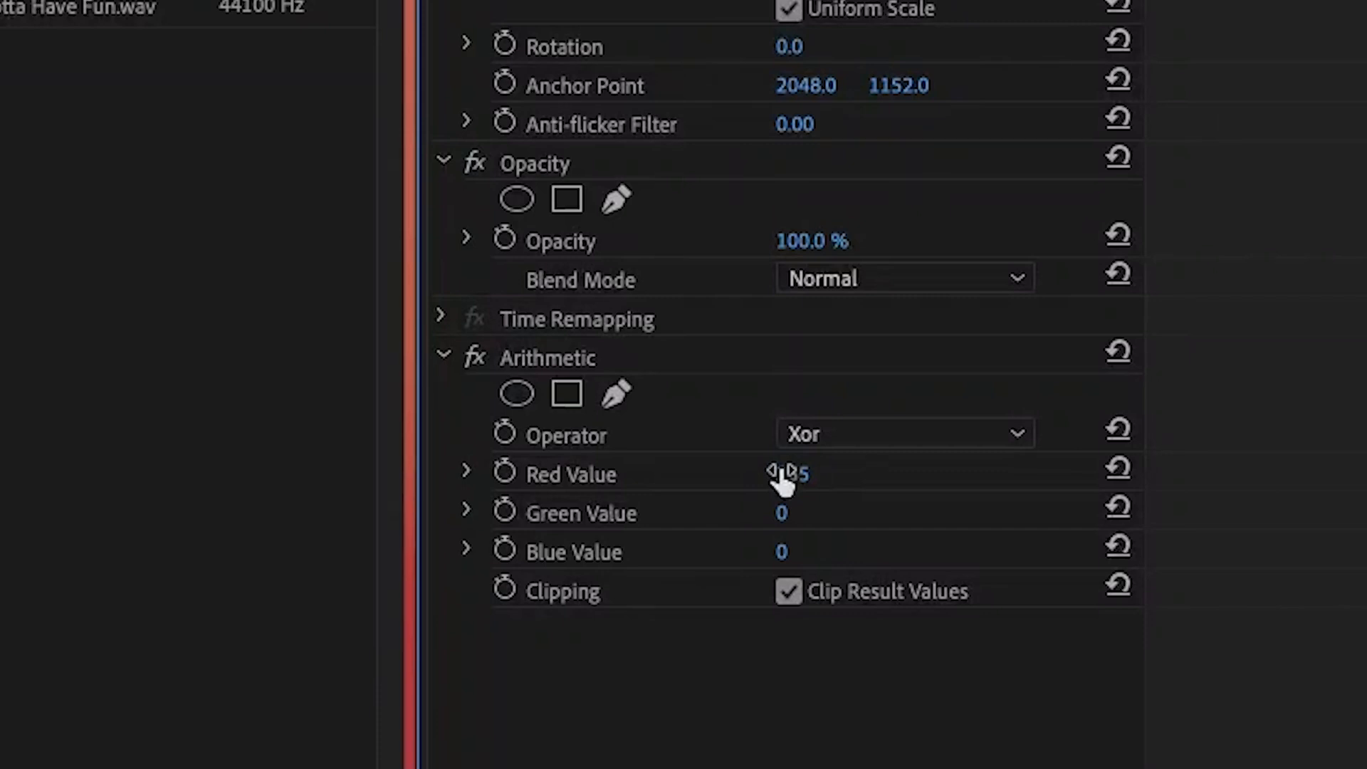
pyautogui.moveTo(787, 474); pyautogui.dragTo(920, 663)
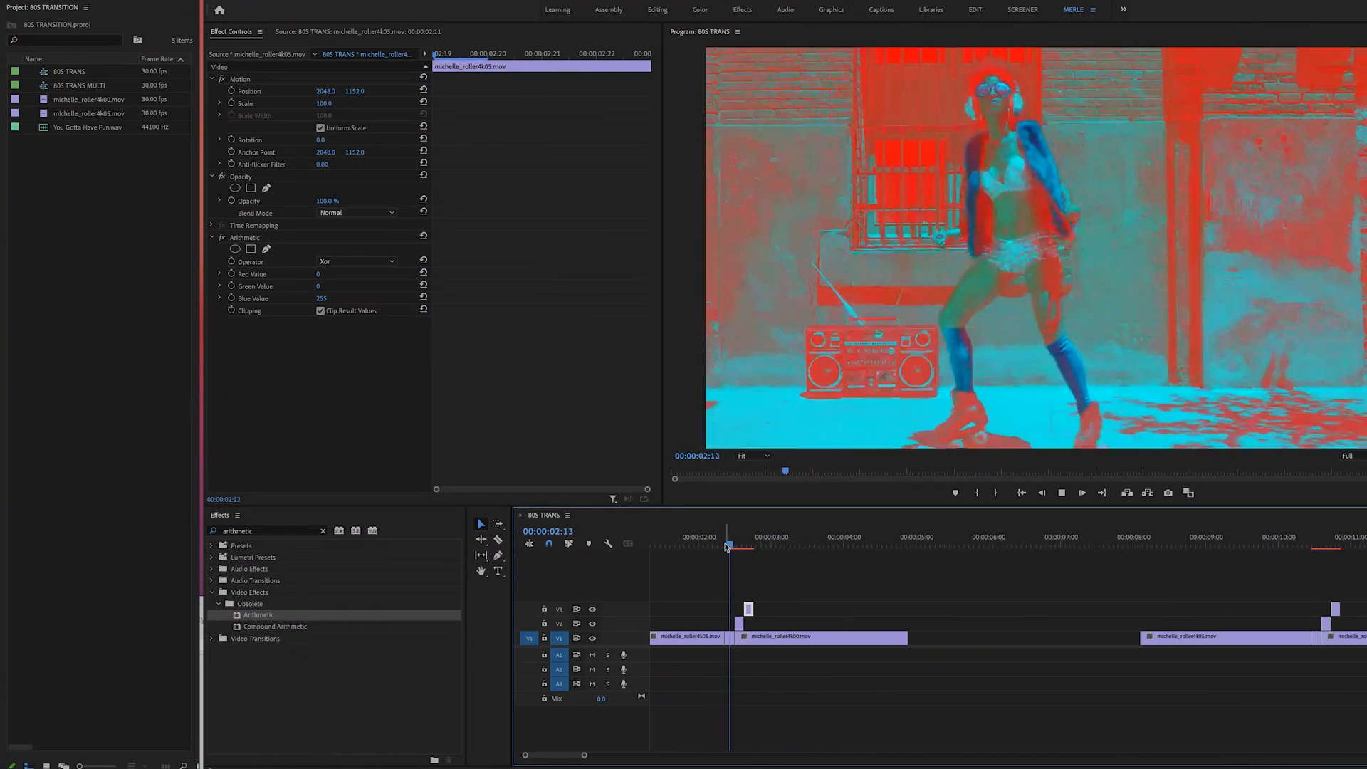
pyautogui.click(748, 545)
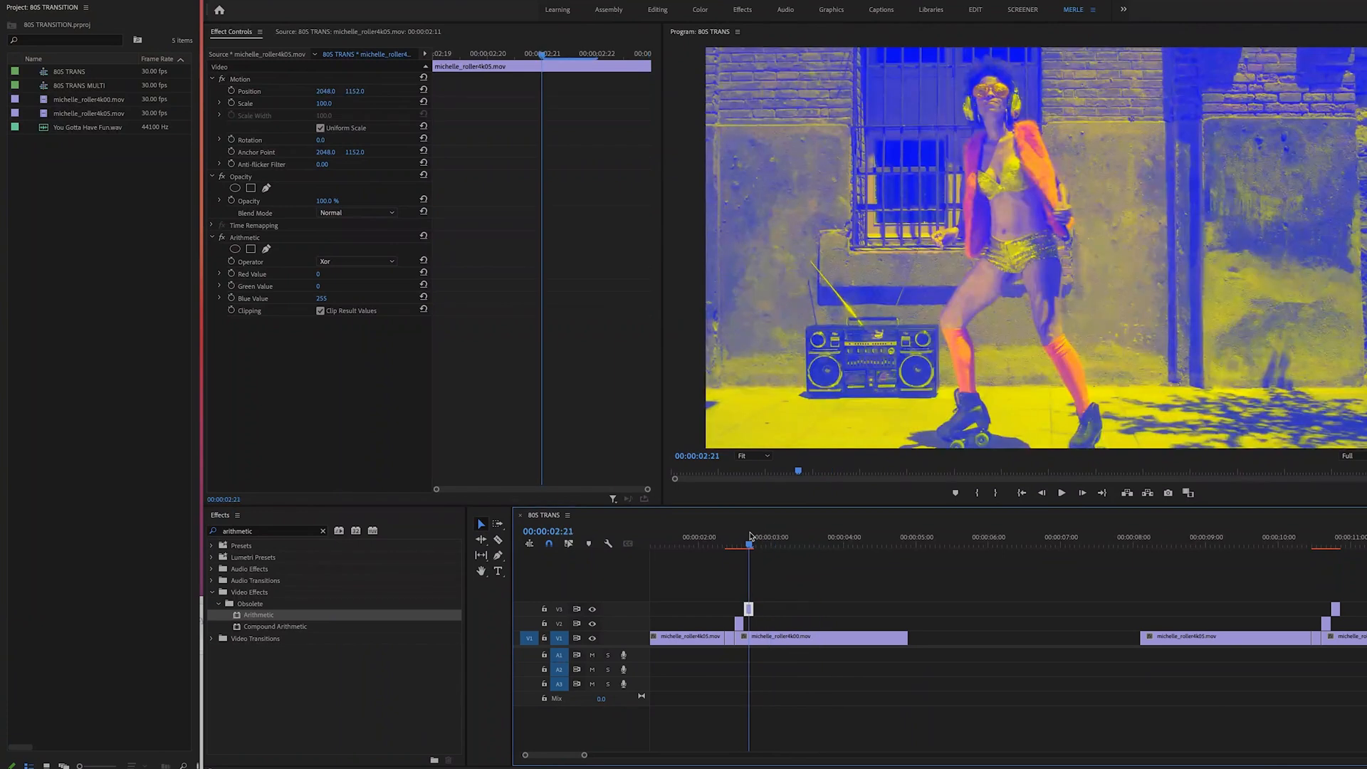
pyautogui.moveTo(747, 609)
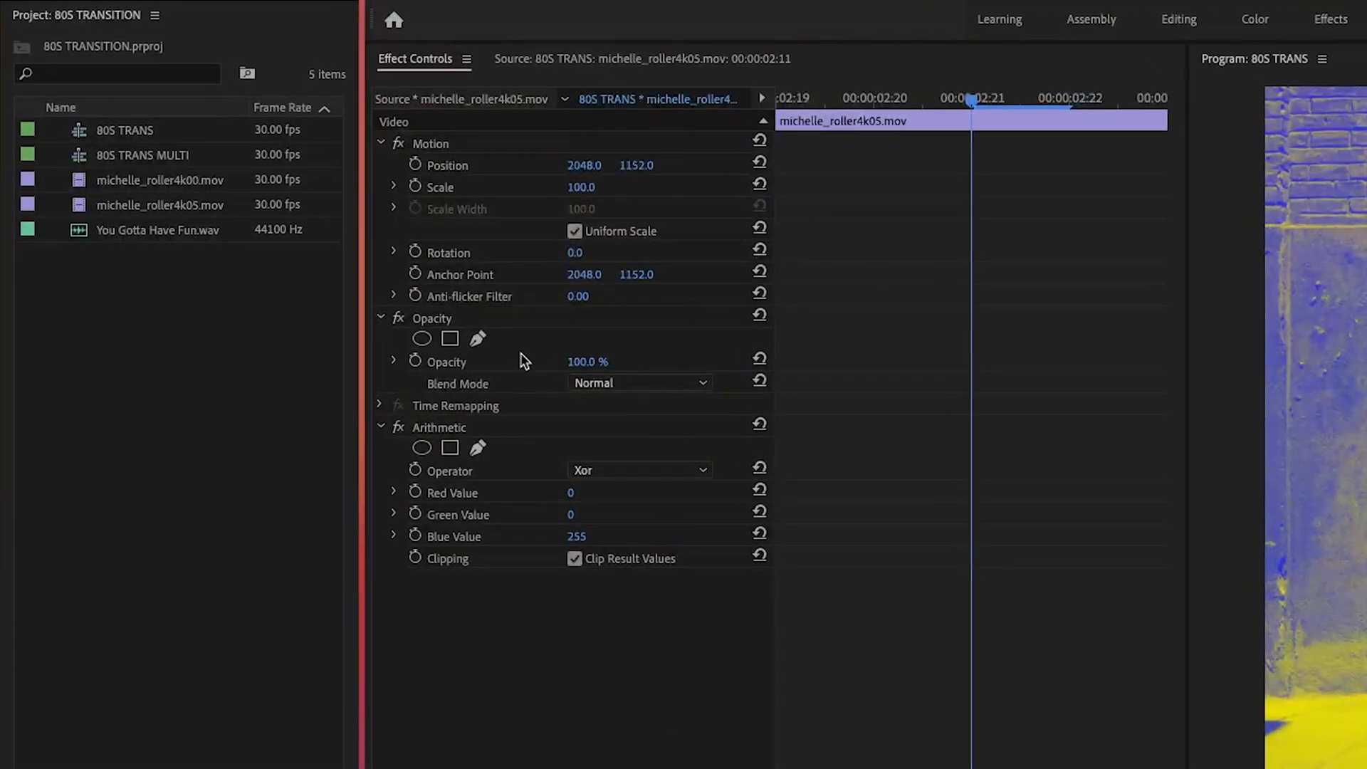
pyautogui.moveTo(672, 425)
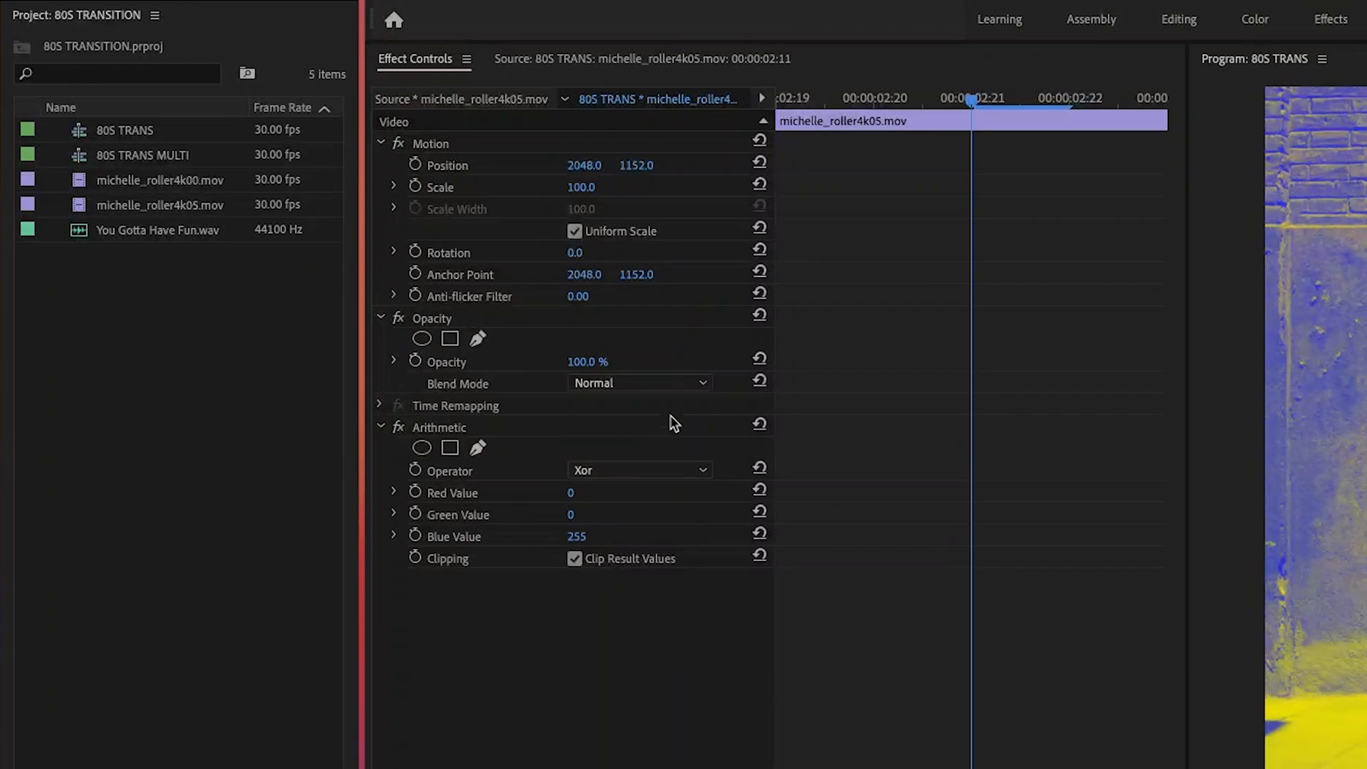
pyautogui.moveTo(708, 404)
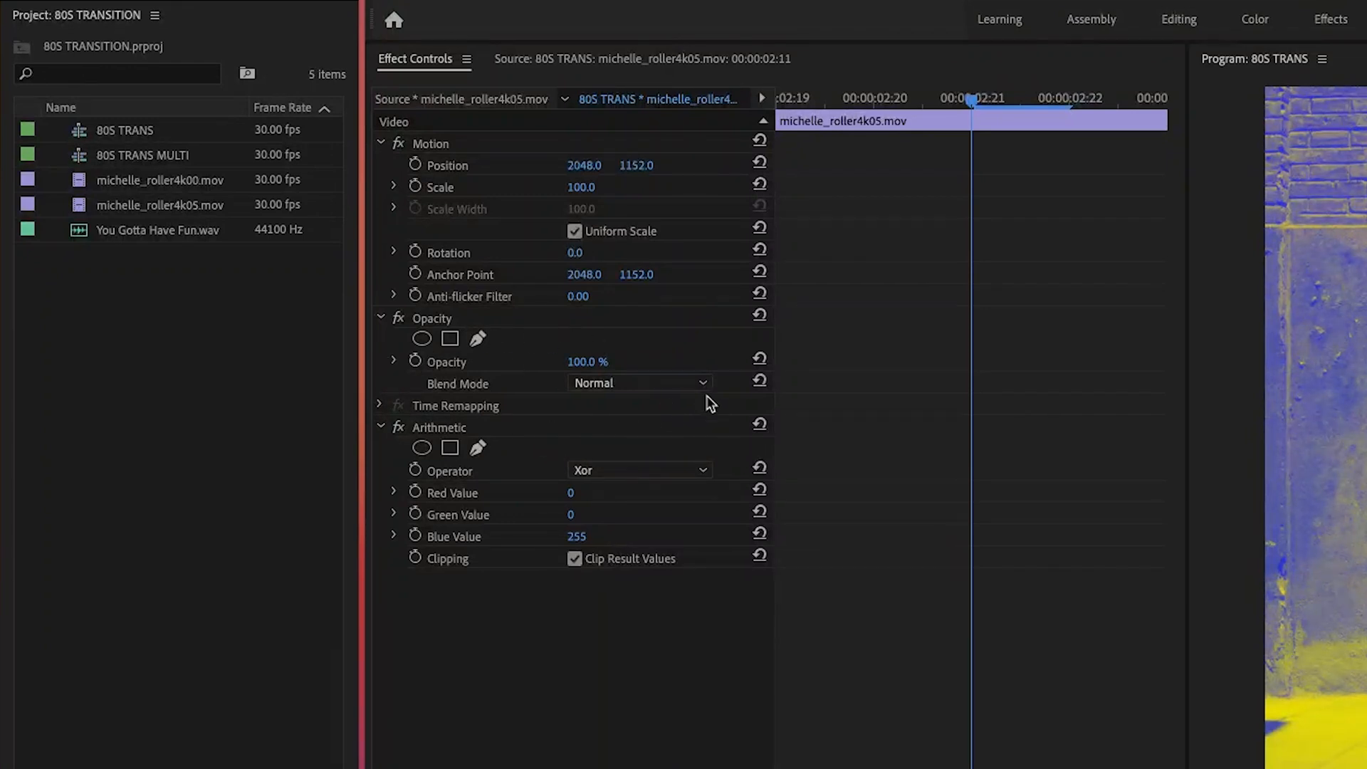
# Set the tinted V3 piece's Opacity blend mode to Linear Dodge (Add)
pyautogui.click(640, 383)
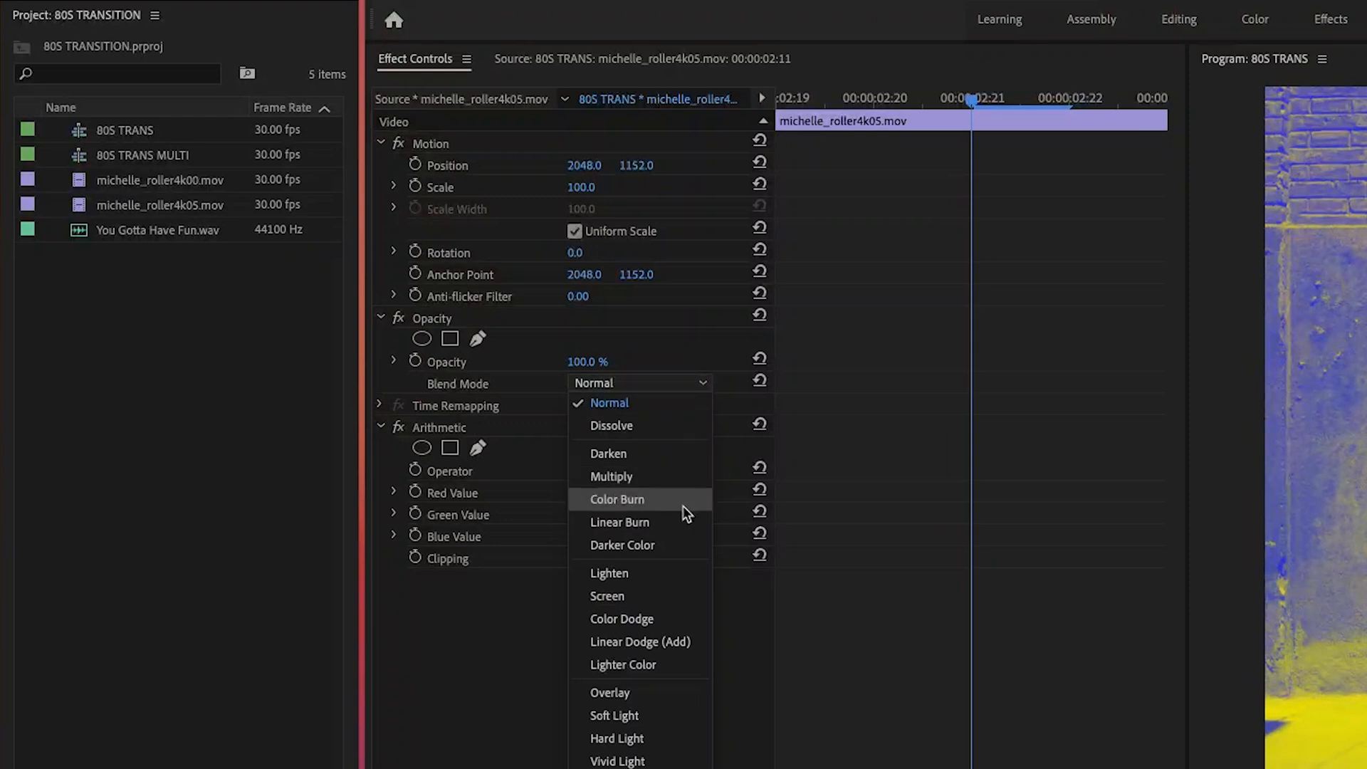
pyautogui.click(639, 641)
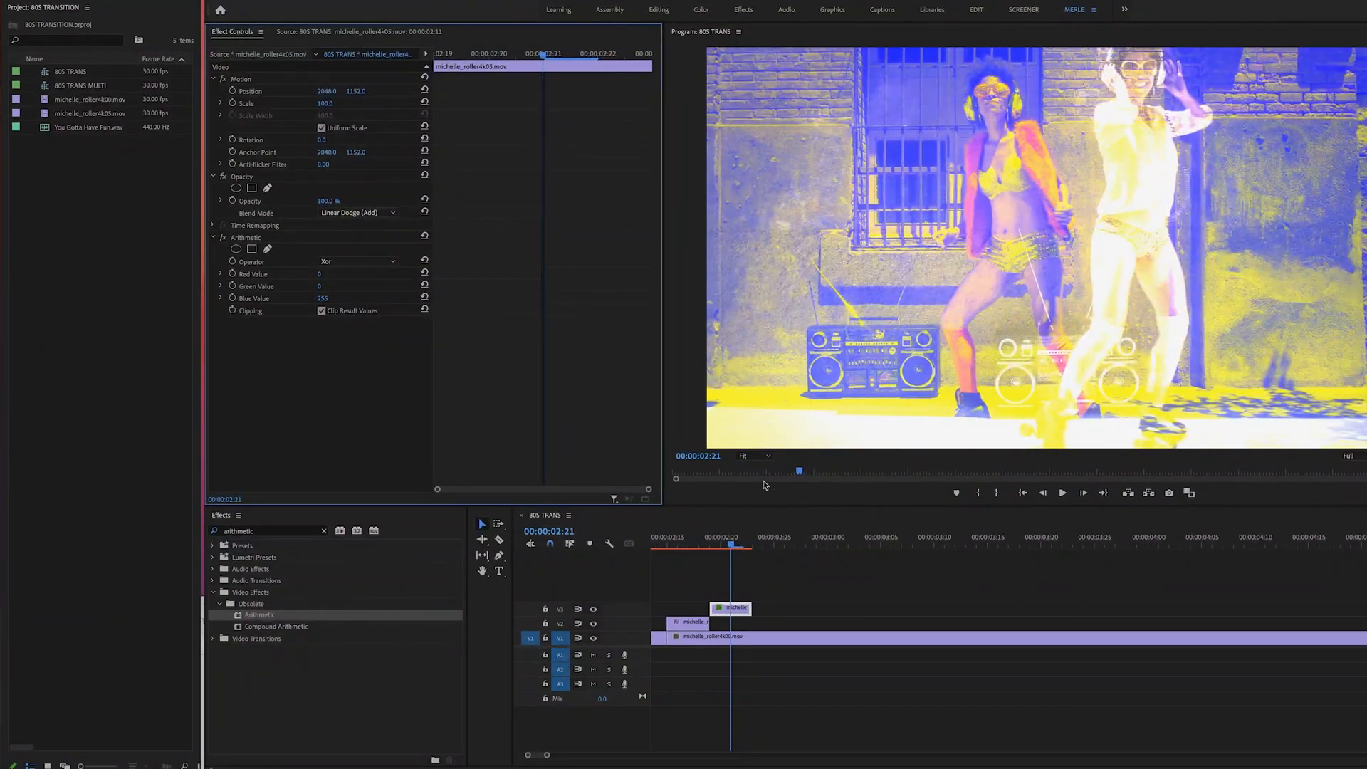
pyautogui.click(667, 543)
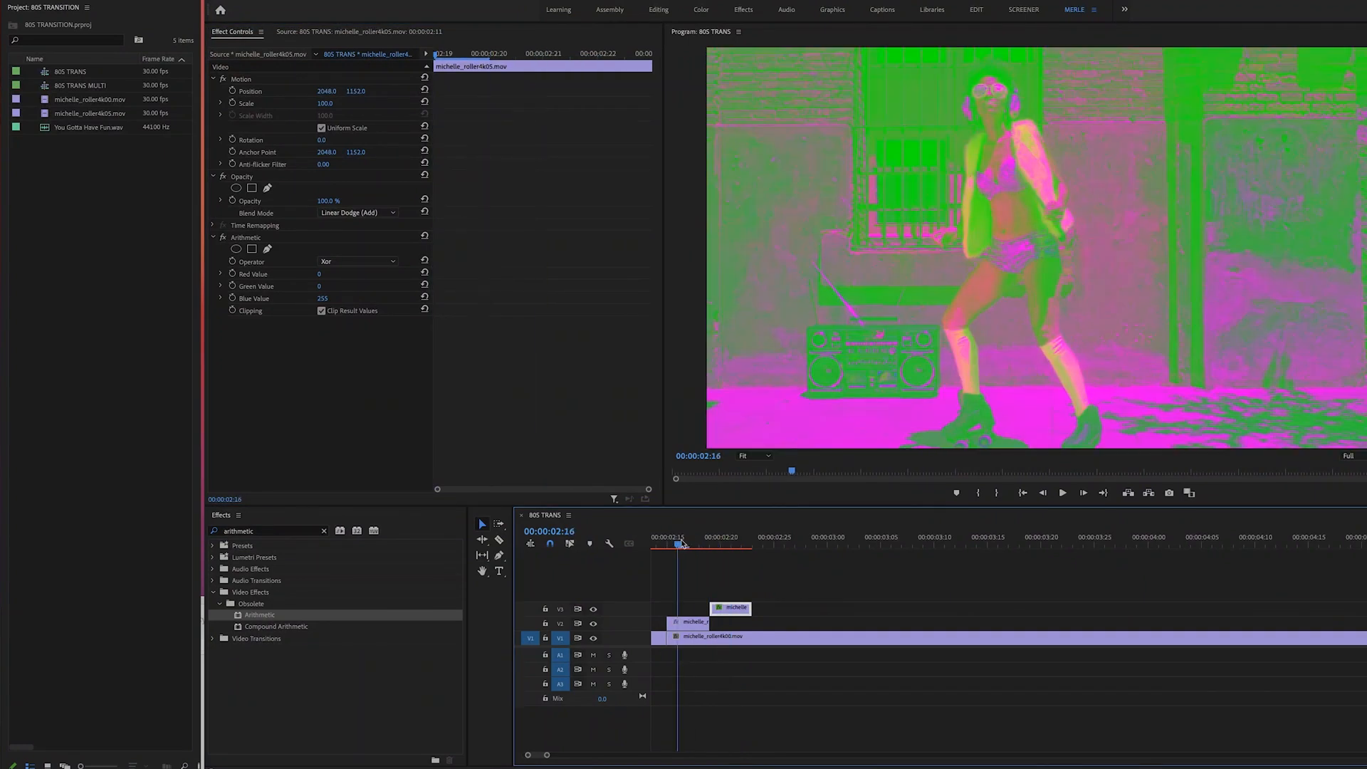
pyautogui.click(720, 544)
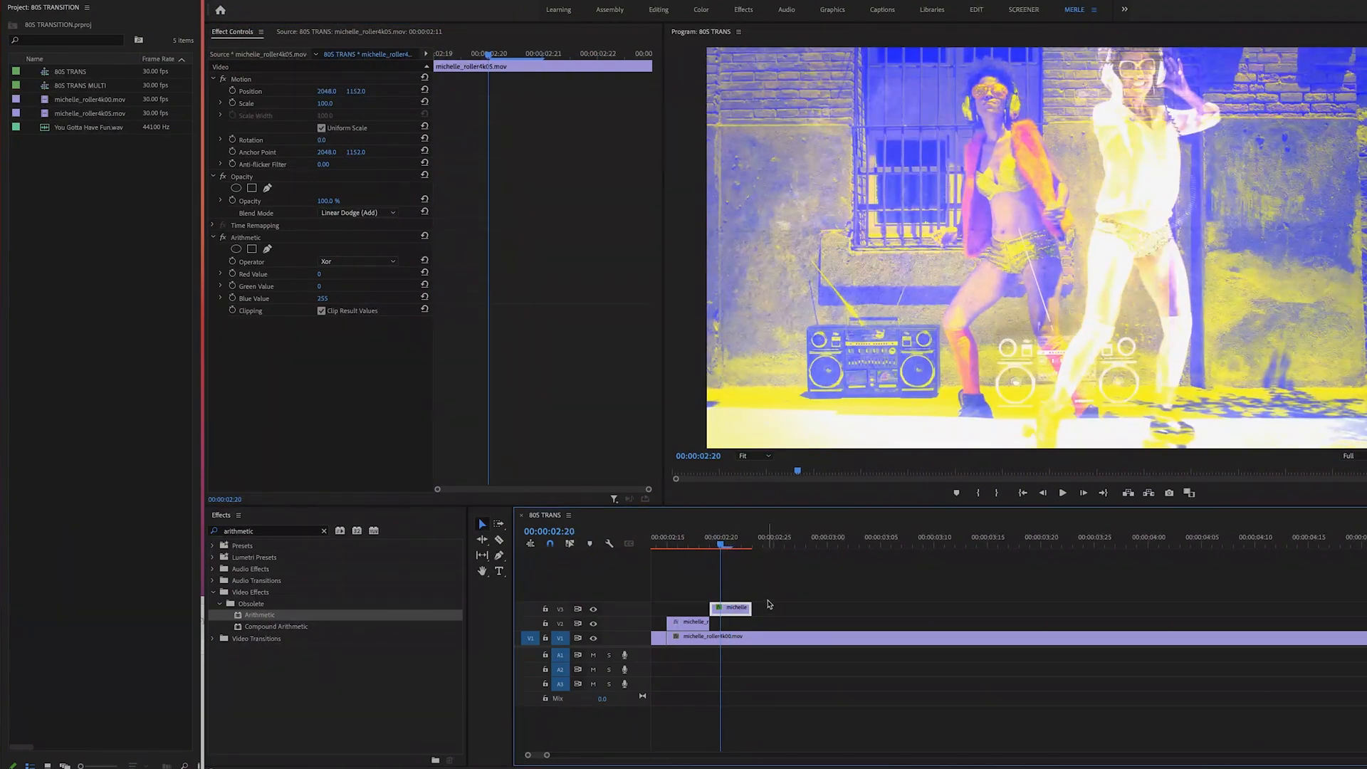